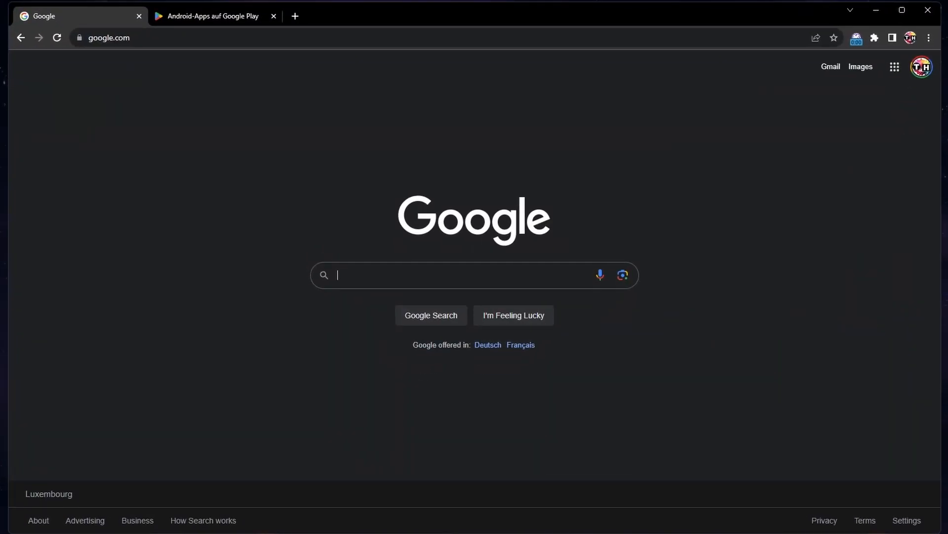
mouse_move(217, 158)
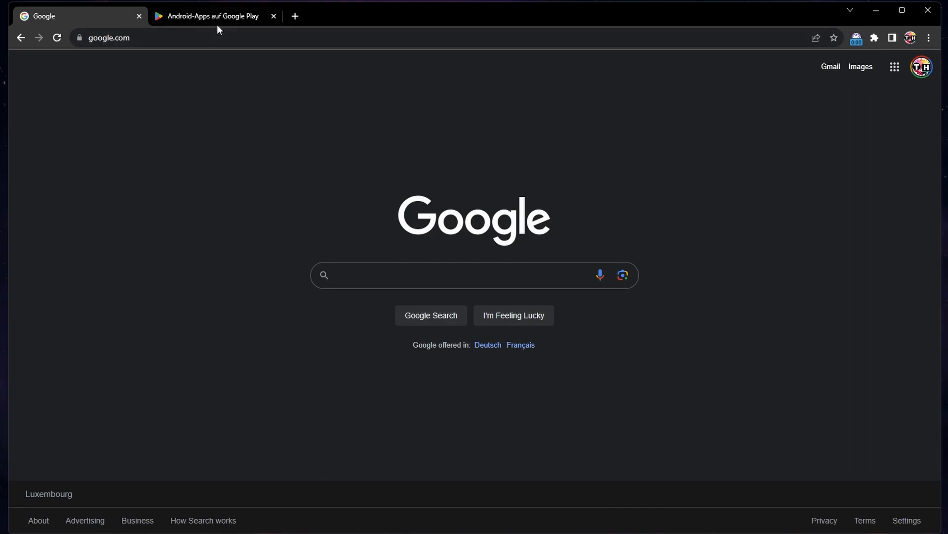
Open the Rise of Kingdoms: Lost Crusade game page from its featured card on Google Play
click(209, 17)
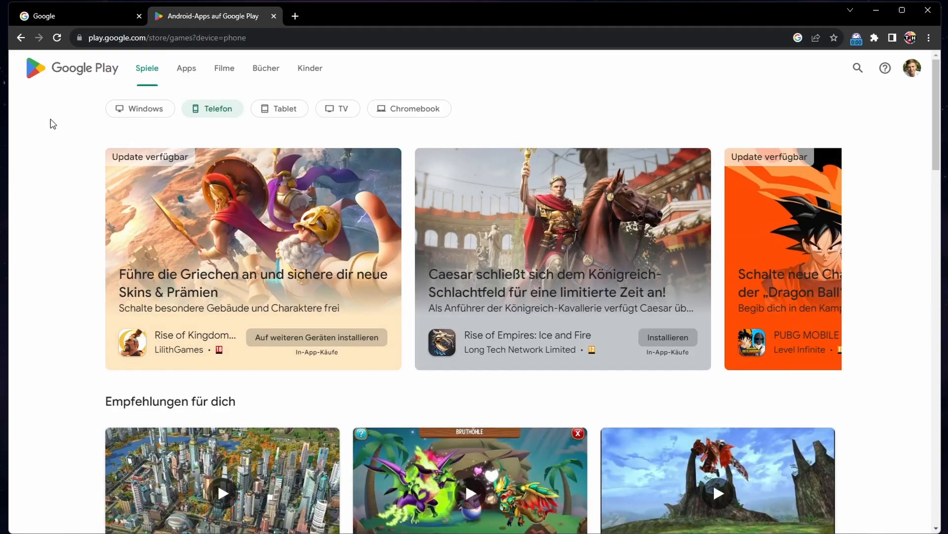
click(143, 38)
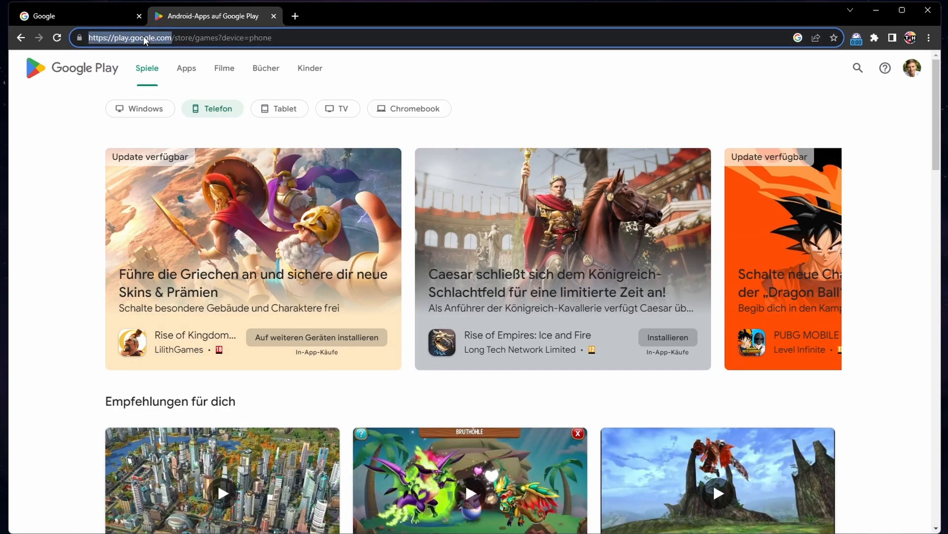
click(82, 124)
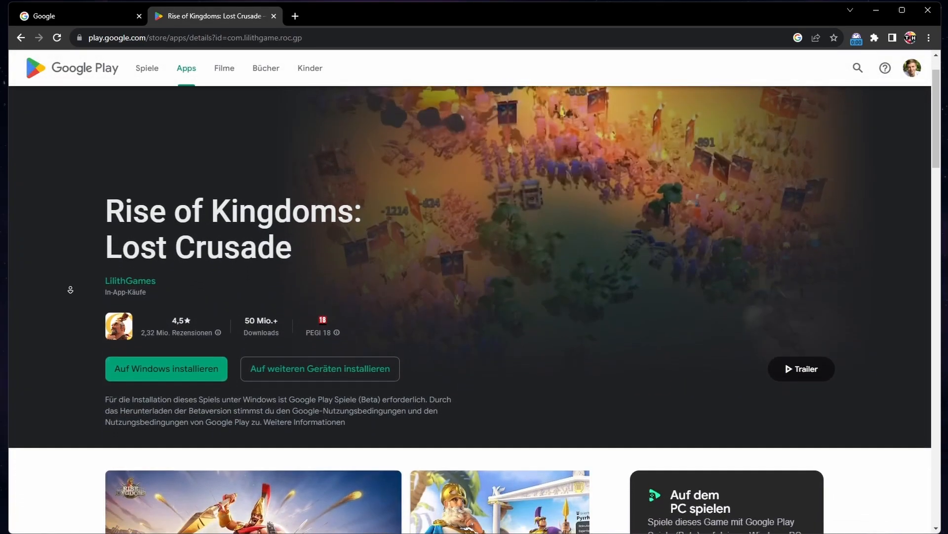
Browse the Rise of Kingdoms page and an event page, then go back to the phone games overview
scroll(down, 3)
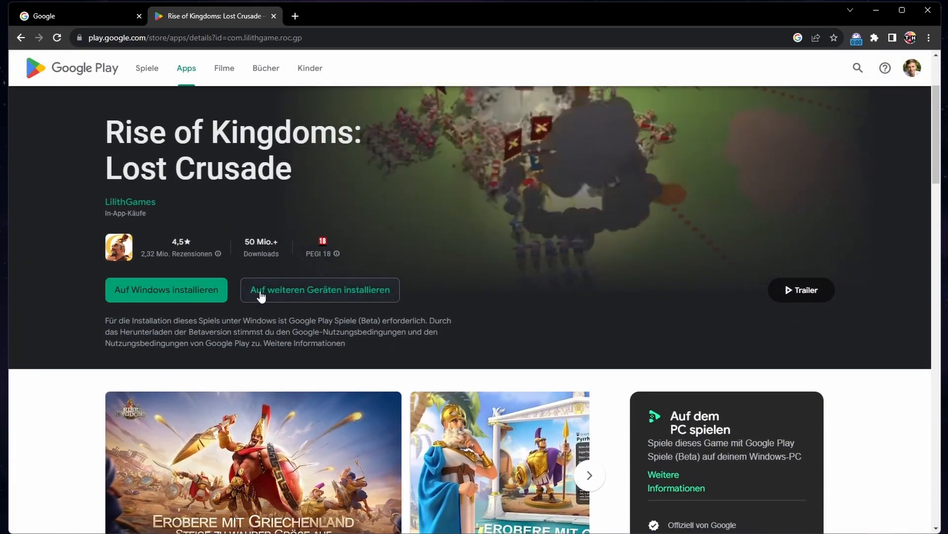
scroll(down, 3)
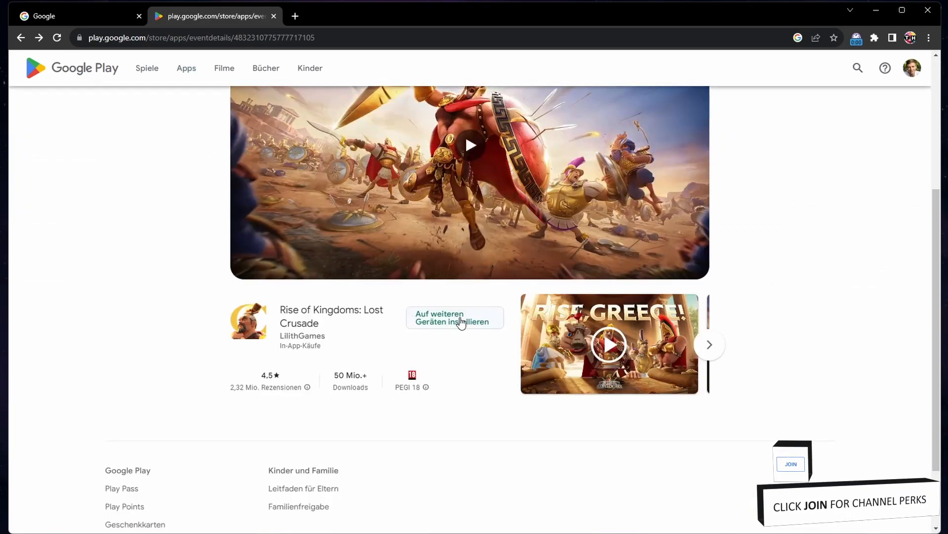
click(147, 69)
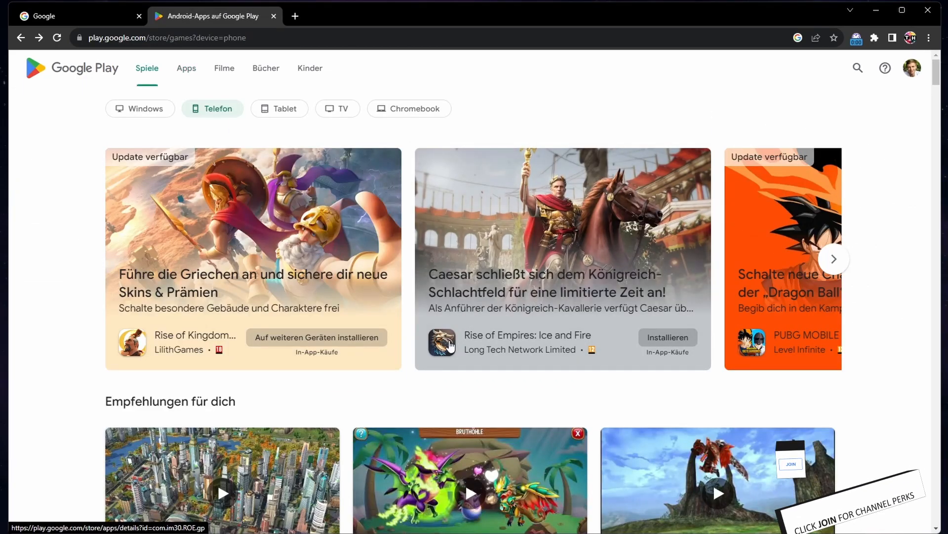
Open the RPG Toram Online page, then go to the Mediathek app library
click(625, 416)
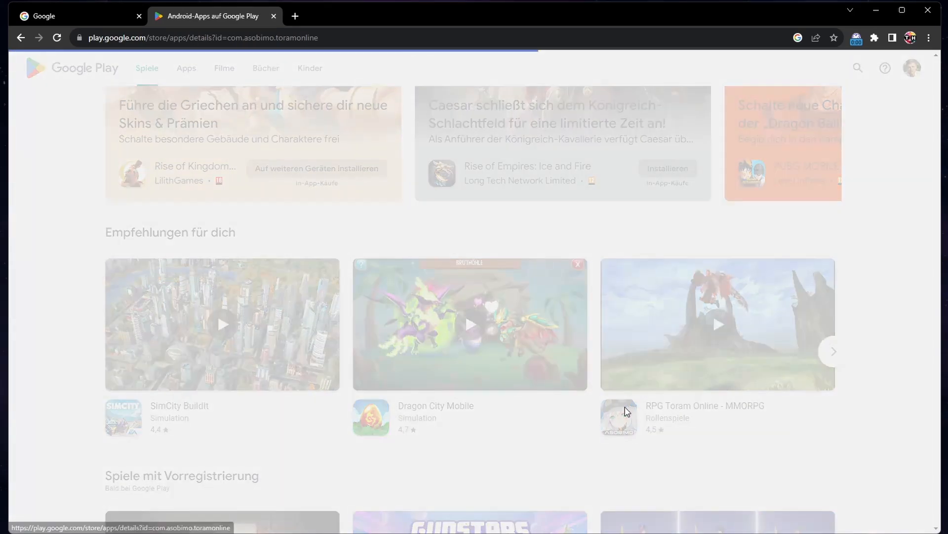
click(619, 417)
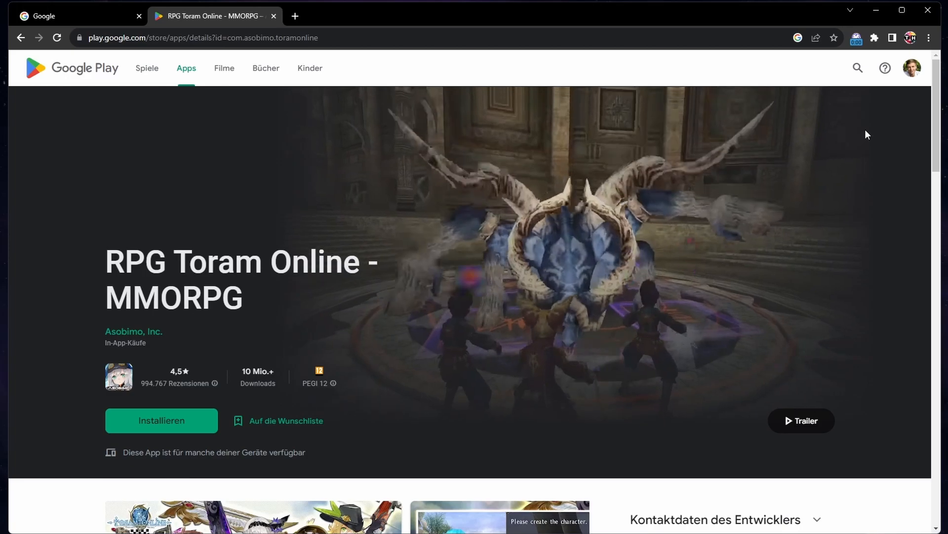
click(913, 68)
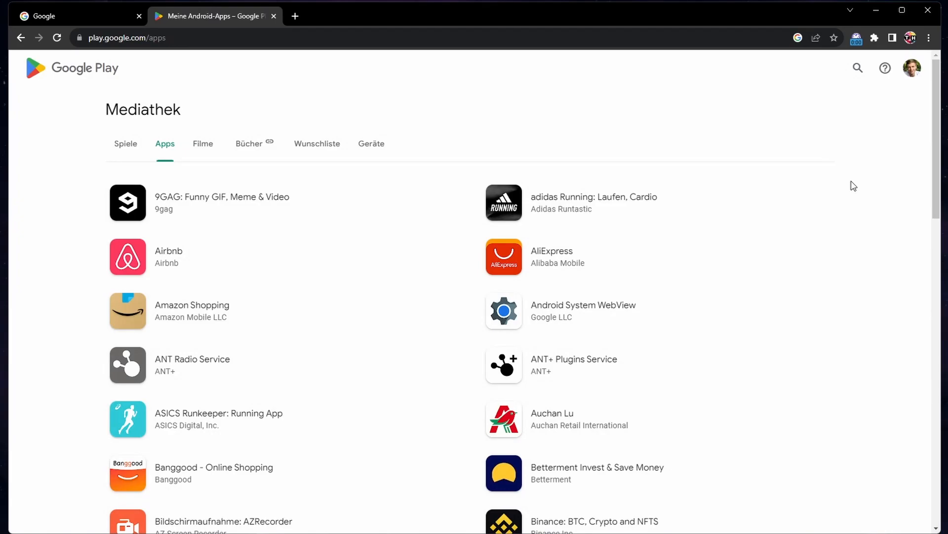
Untick 'In Menüs anzeigen' for three devices on the Geräte tab, then go back to RPG Toram Online
click(371, 144)
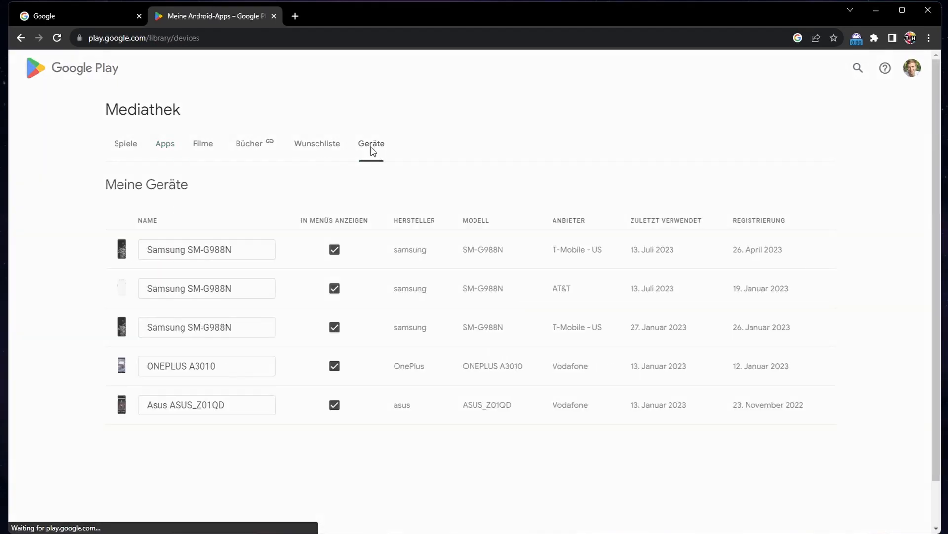
click(371, 144)
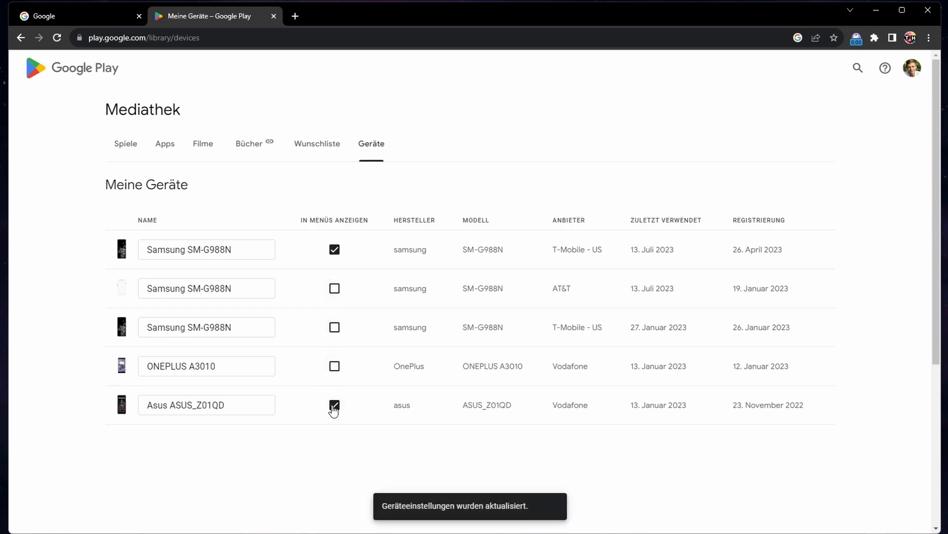
click(335, 404)
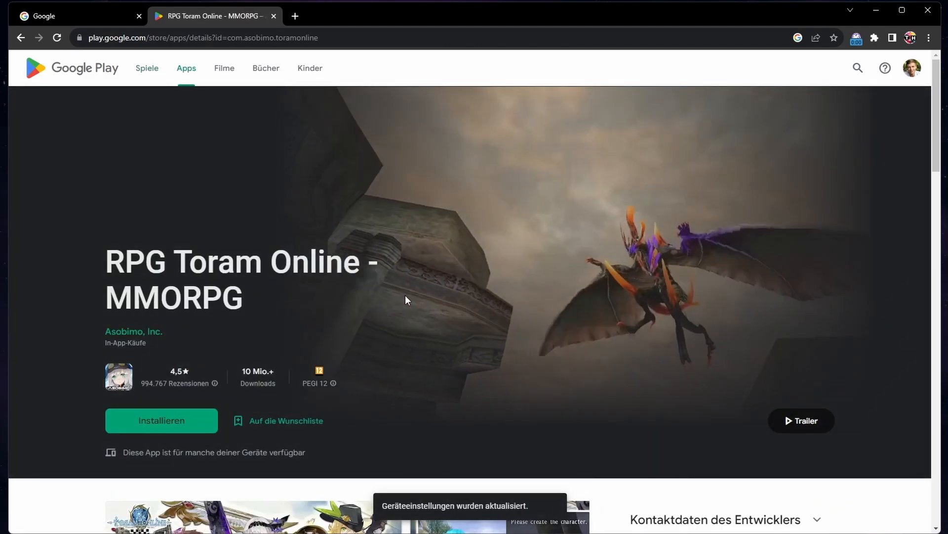
scroll(down, 3)
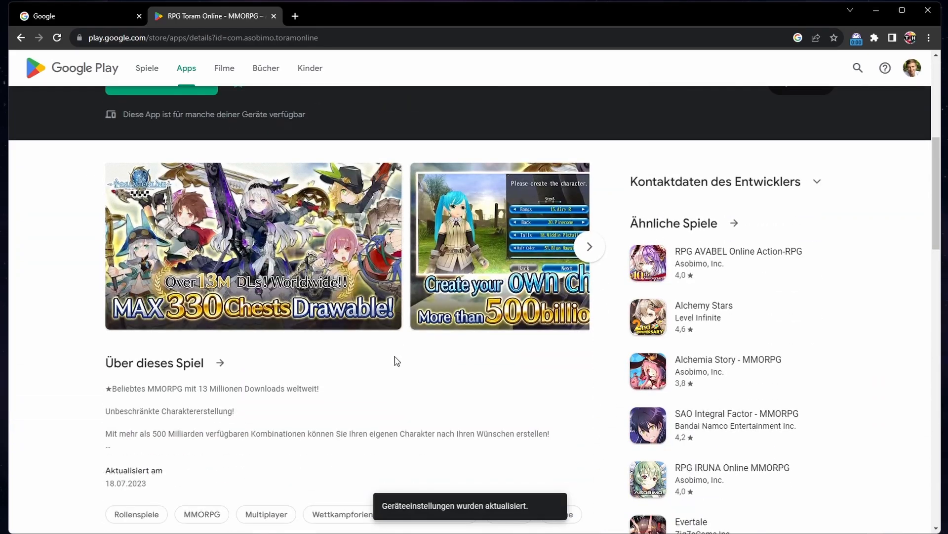